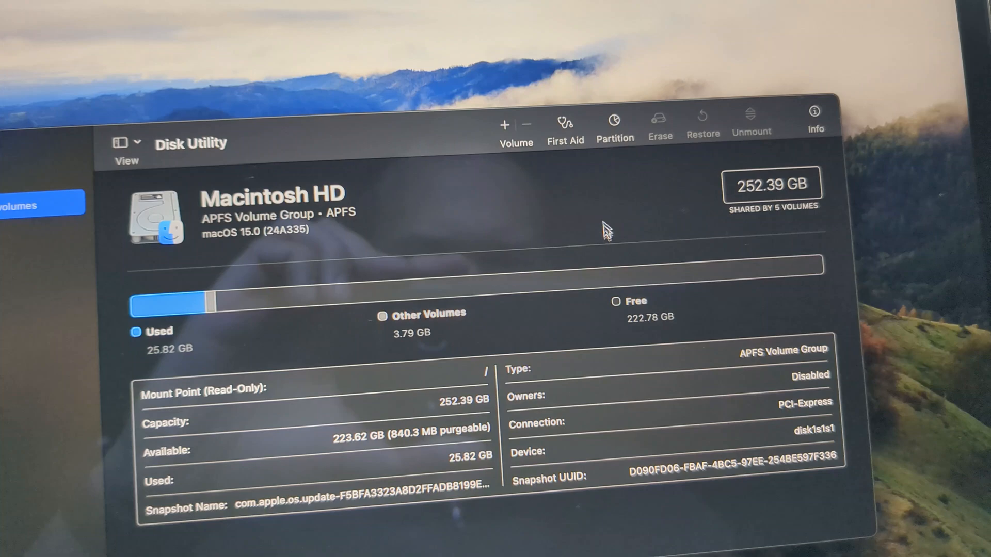
Show the SSD's partition pie chart: BOOTCAMP 248 GB, Macintosh HD 252 GB.
left_click(614, 123)
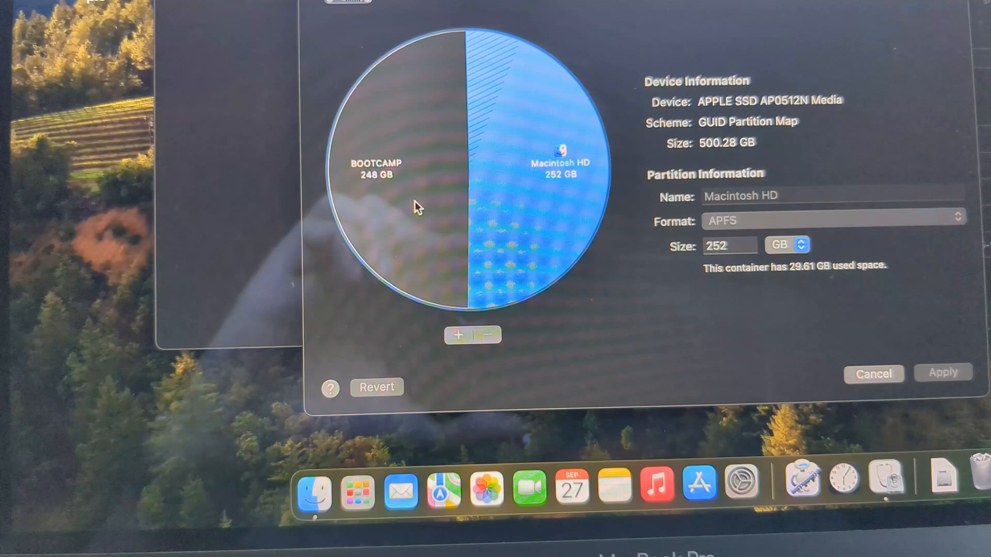
Add a 5.21 GB MS-DOS (FAT) partition named Untitled, shrinking Macintosh HD to 247 GB.
left_click(460, 335)
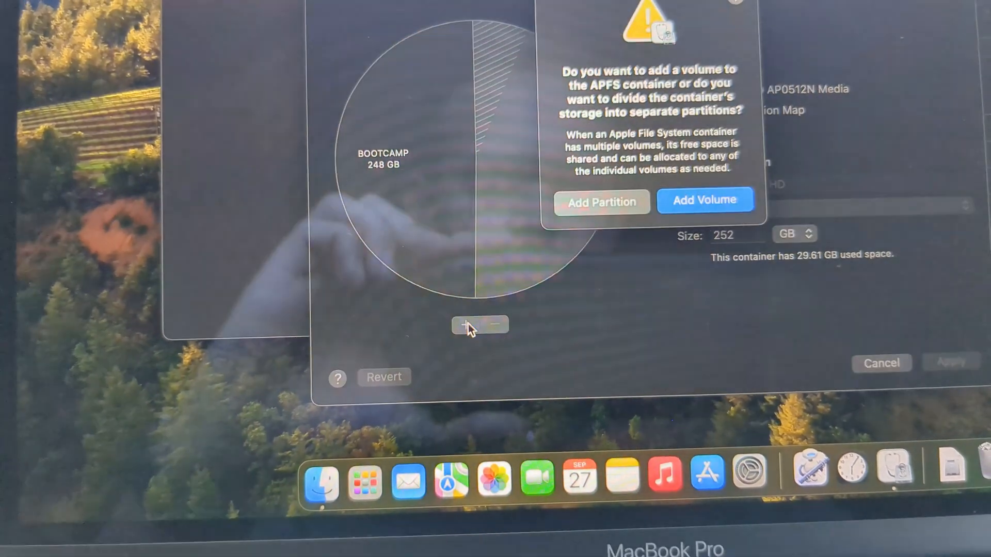
left_click(600, 201)
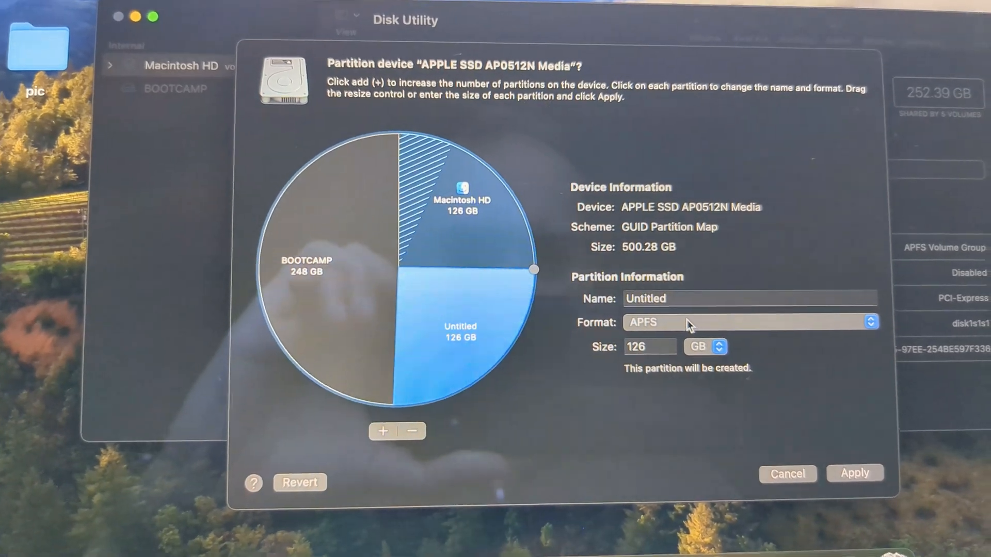
left_click(749, 322)
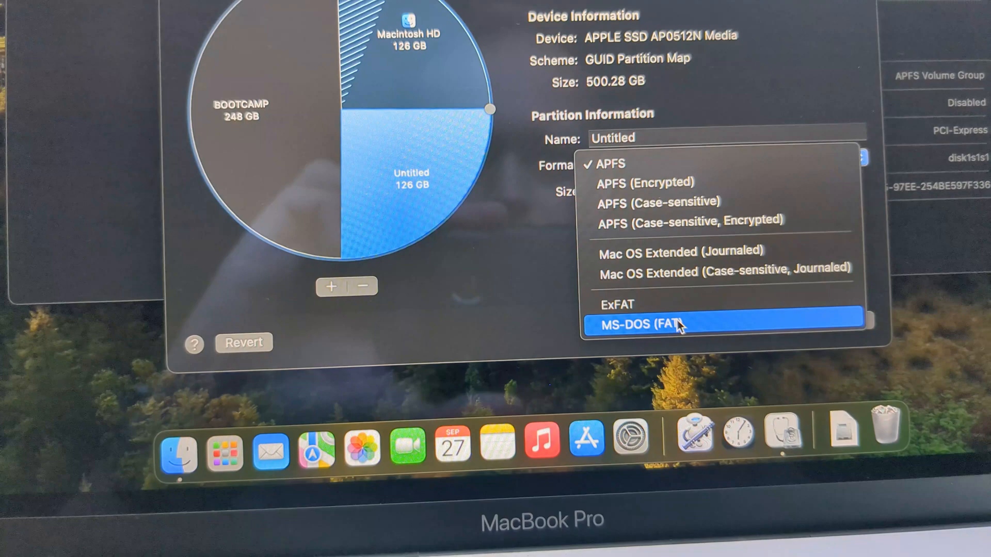
left_click(642, 323)
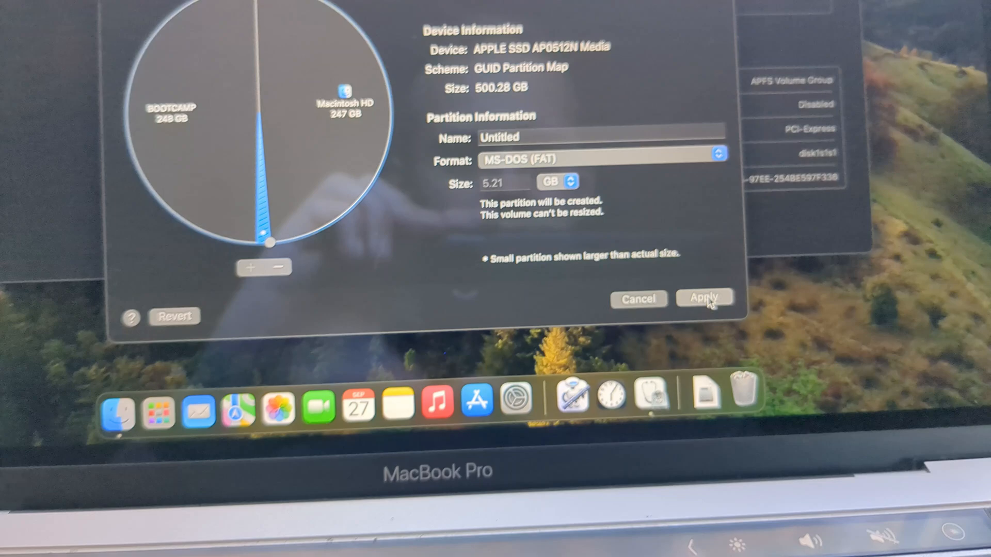
Apply and confirm the new partition layout, then dismiss the success report.
left_click(703, 298)
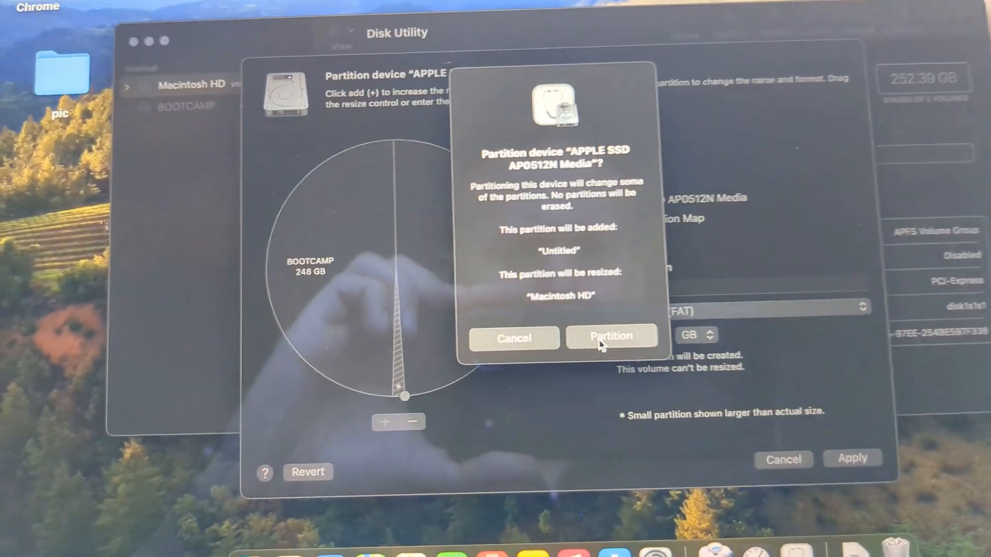
left_click(611, 336)
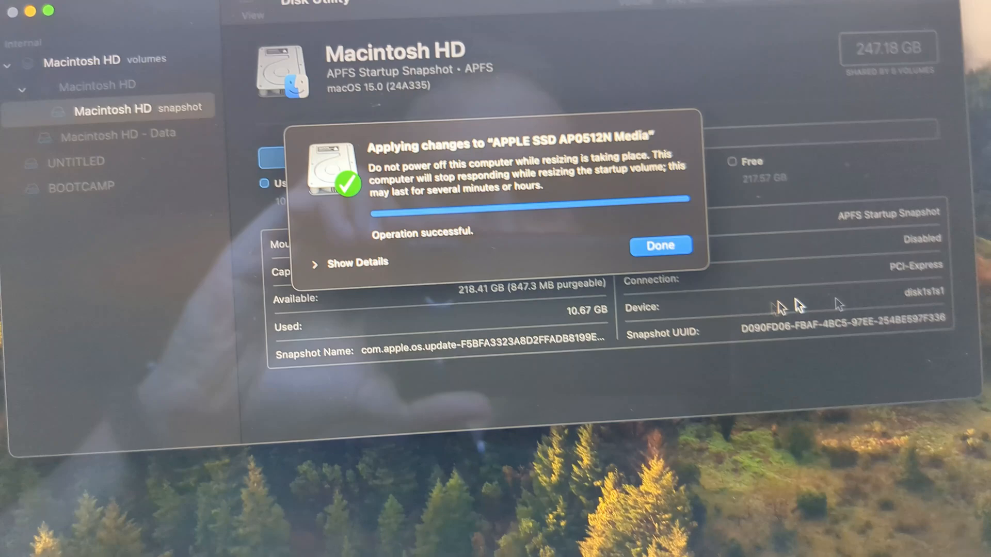
left_click(660, 245)
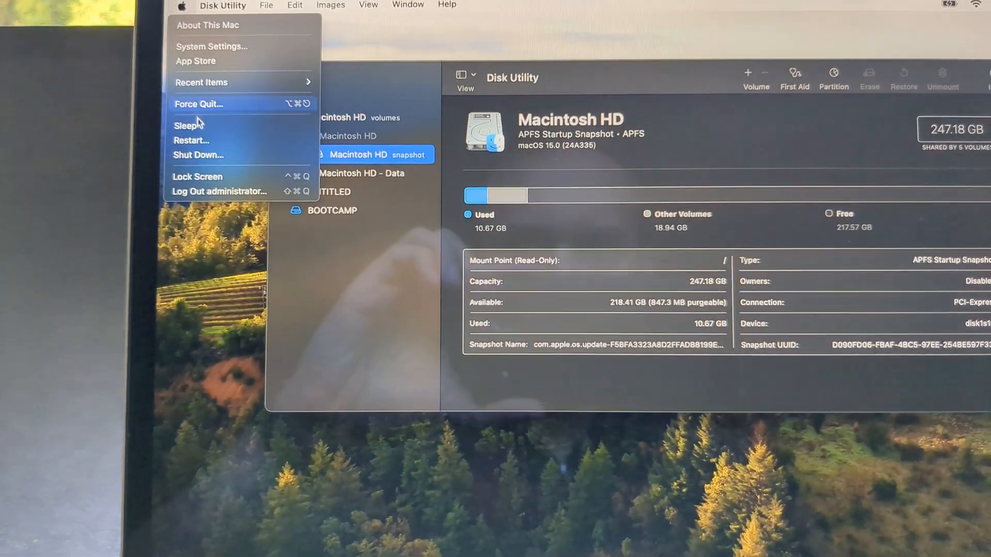
Restart the Mac from the Apple menu to boot into Windows.
left_click(191, 141)
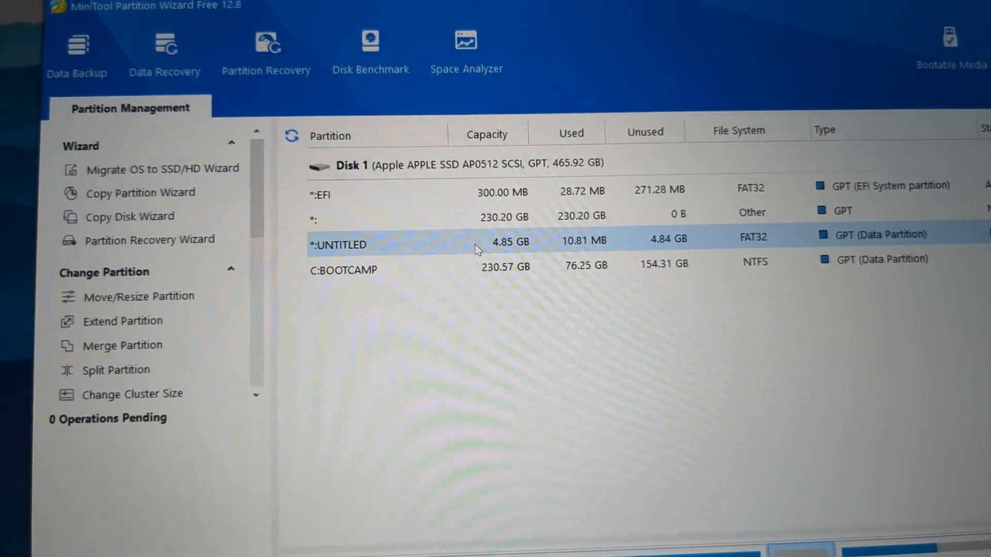
Delete the UNTITLED FAT32 partition and apply, leaving 4.85 GB unallocated beside C:BOOTCAMP.
right_click(392, 246)
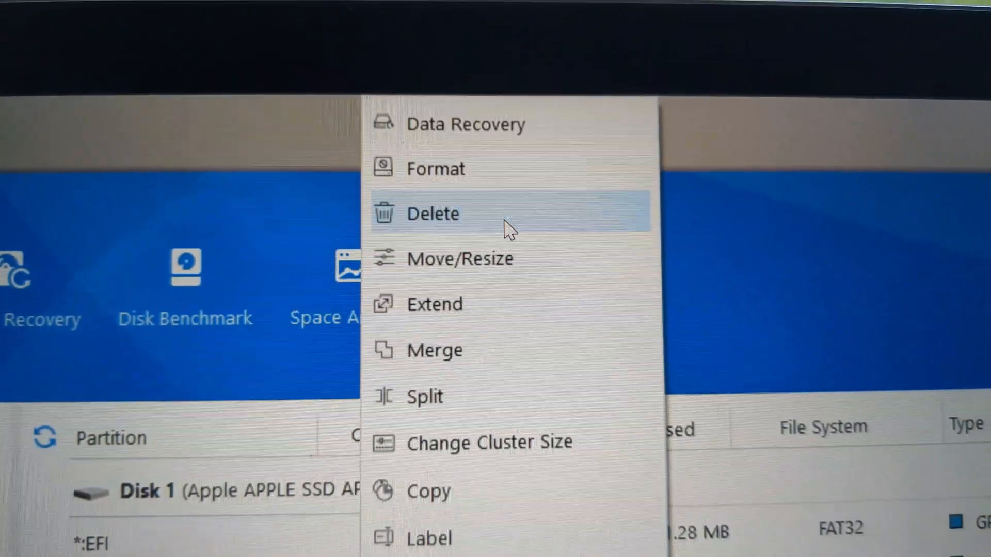
left_click(433, 213)
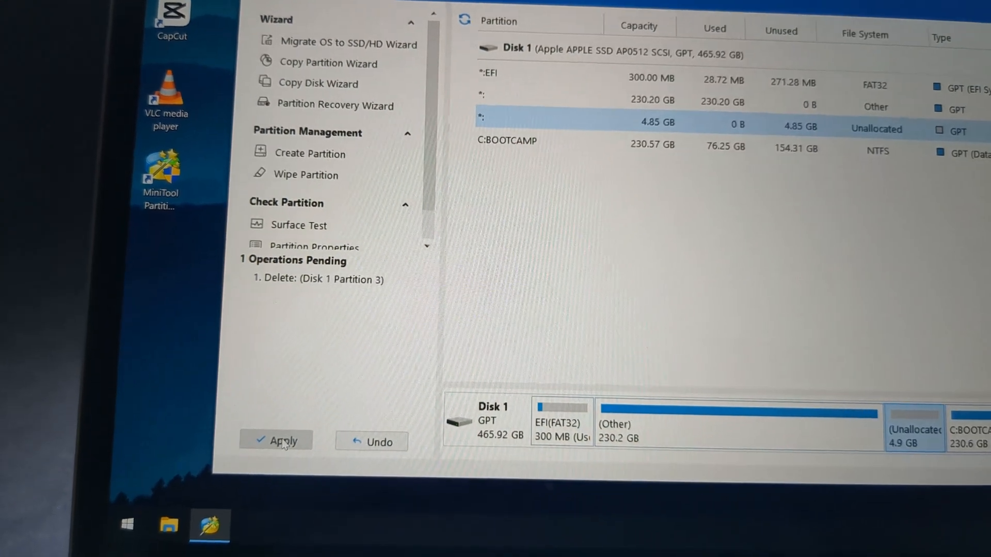
left_click(276, 440)
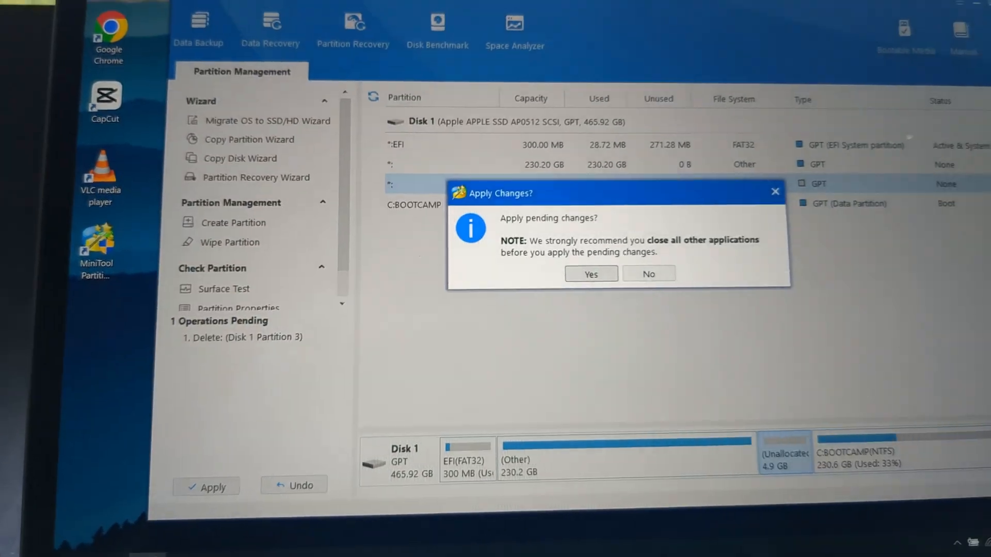
left_click(588, 274)
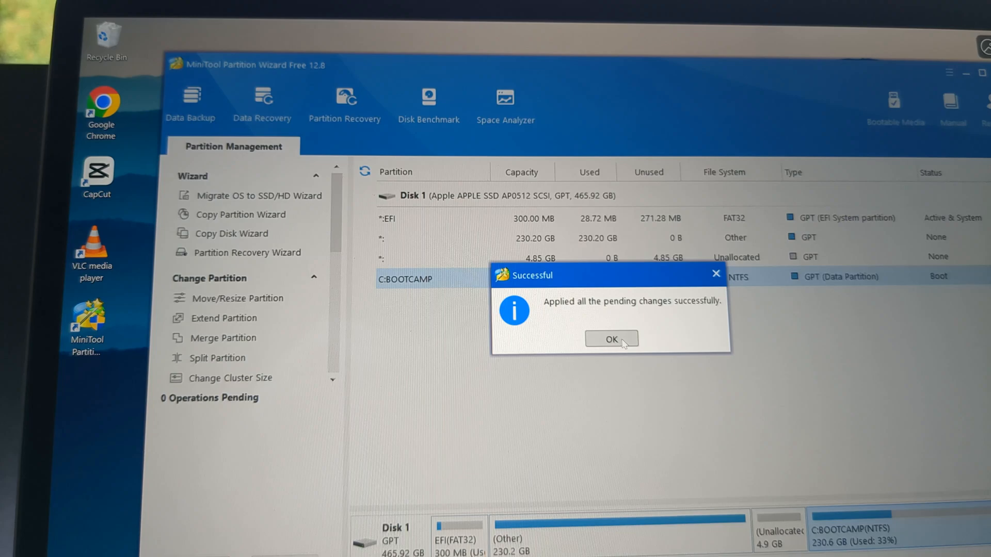
left_click(609, 339)
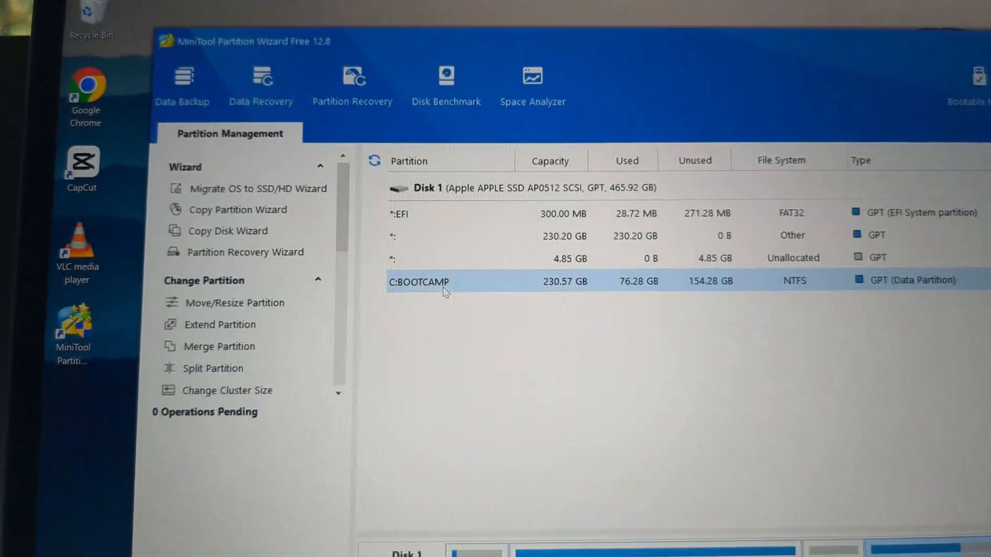
Queue a resize of C:BOOTCAMP to 235.42 GB using all unallocated space.
right_click(419, 281)
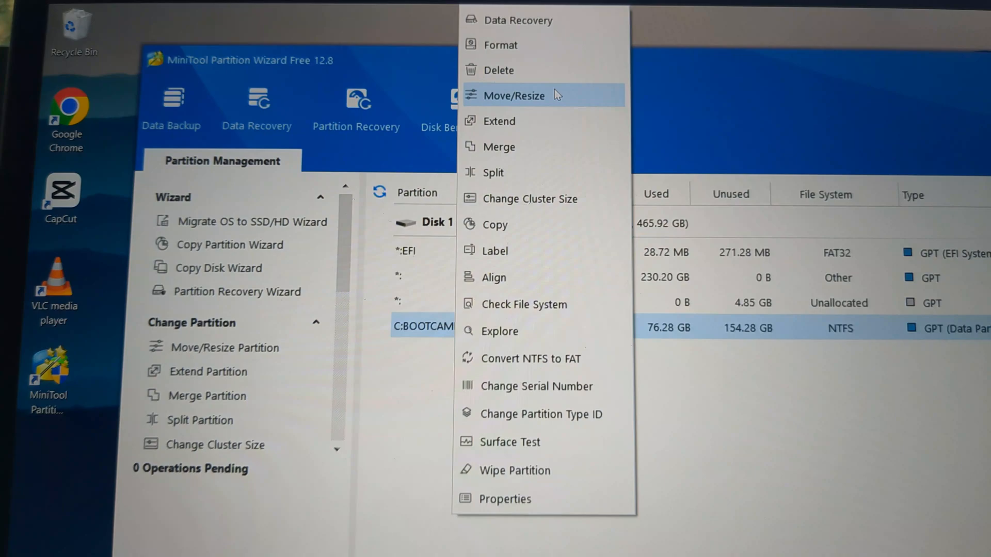
left_click(513, 96)
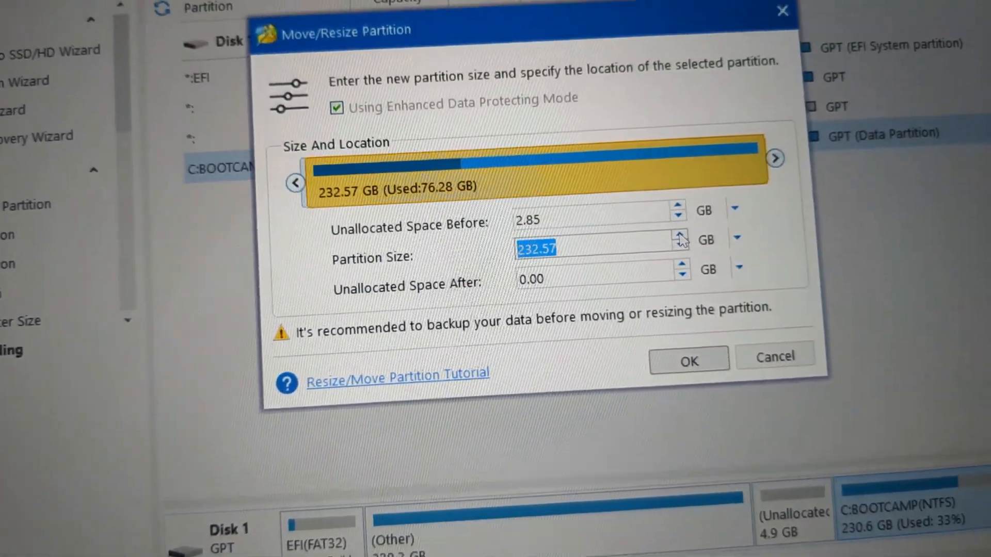
left_click(682, 239)
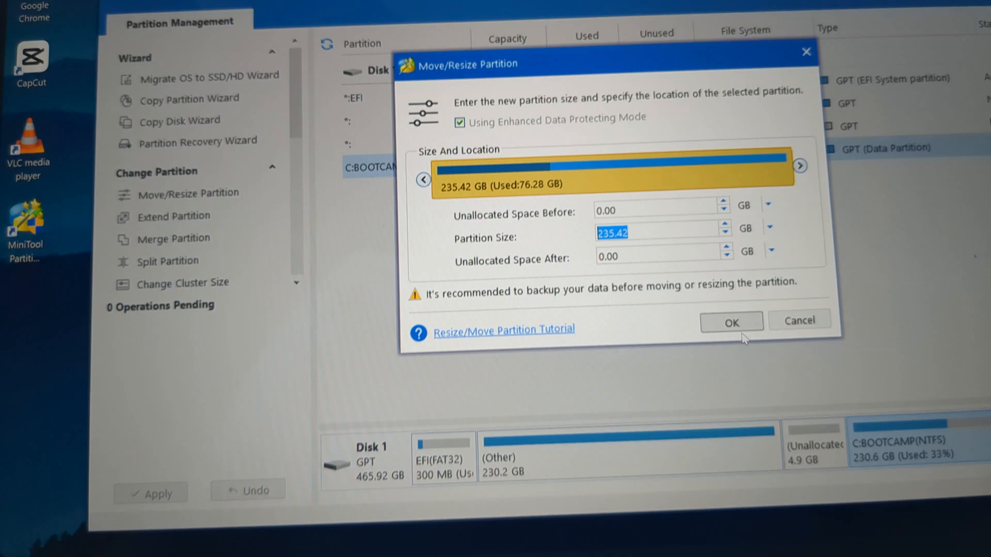
left_click(730, 322)
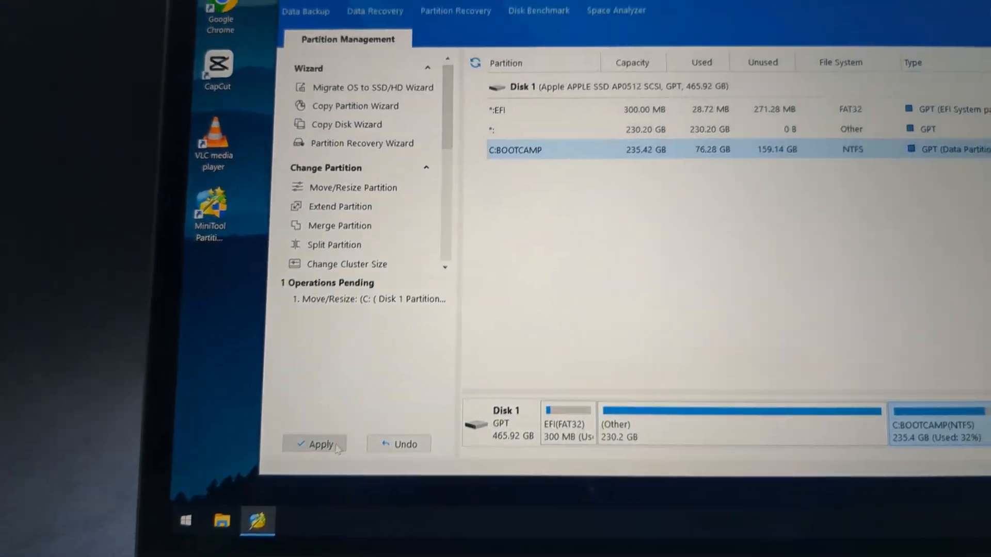
Apply the resize with a restart, then confirm BOOTCAMP (C:) shows 155 GB free of 235 GB.
left_click(319, 444)
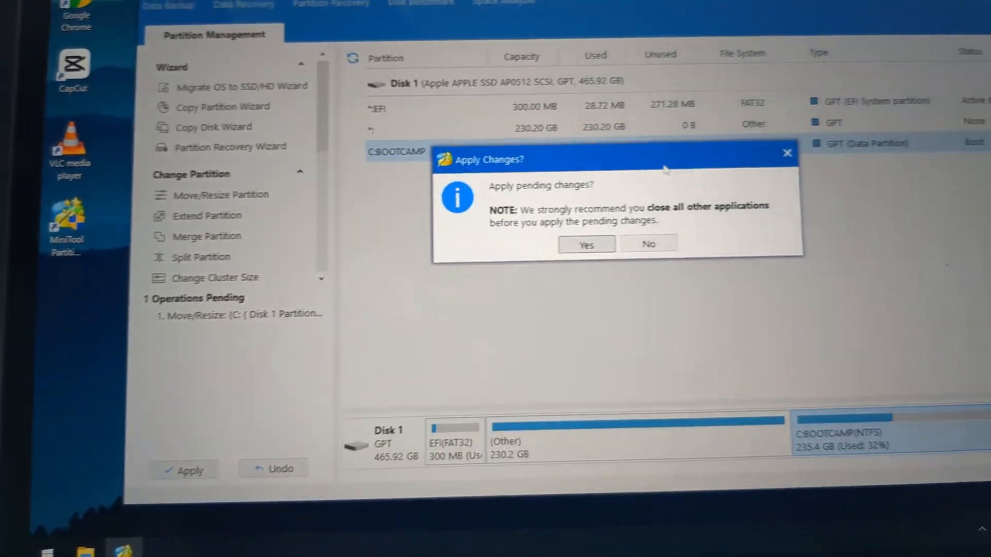
left_click(585, 244)
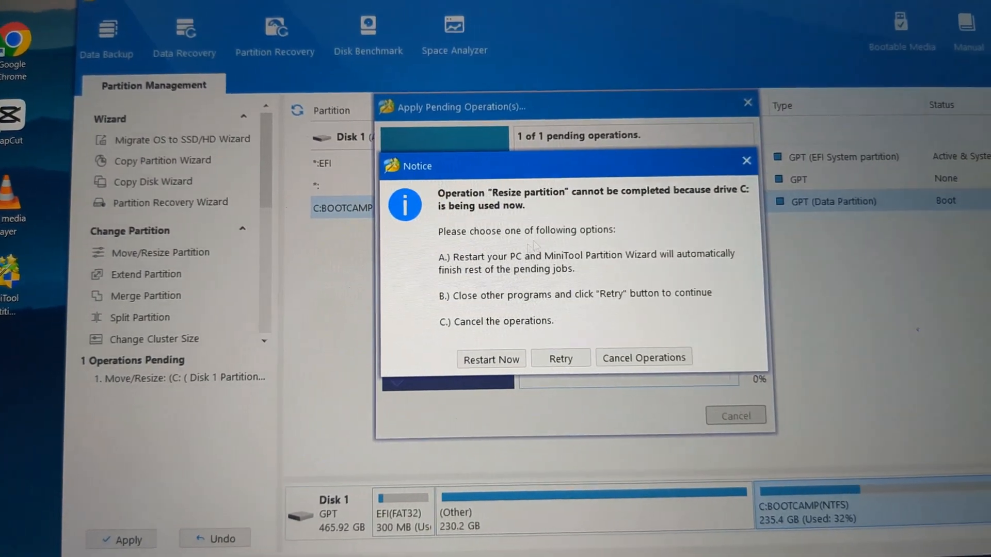
left_click(490, 357)
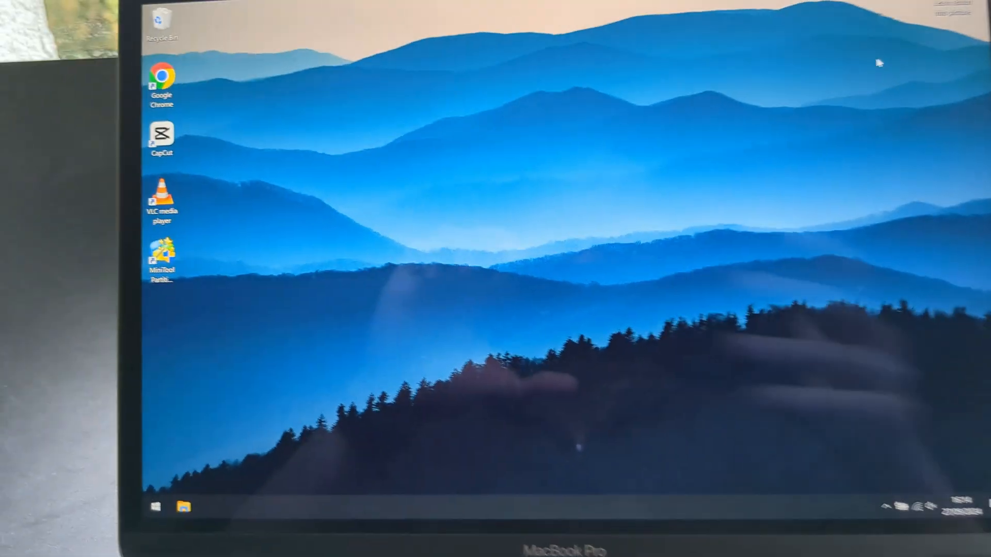
left_click(183, 507)
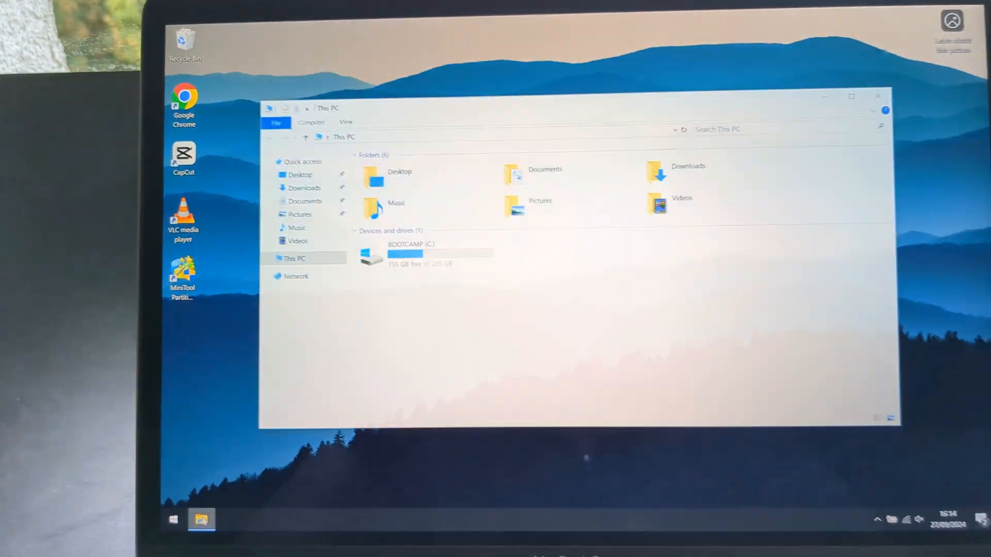